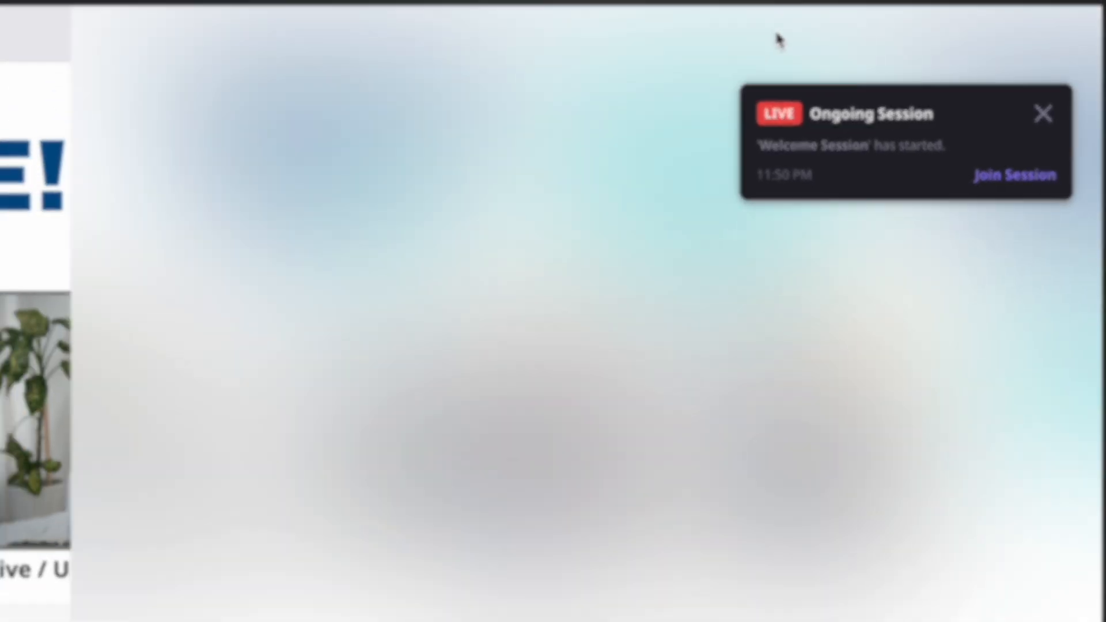
- Join the live Welcome Session from the event schedule notification
click(1014, 174)
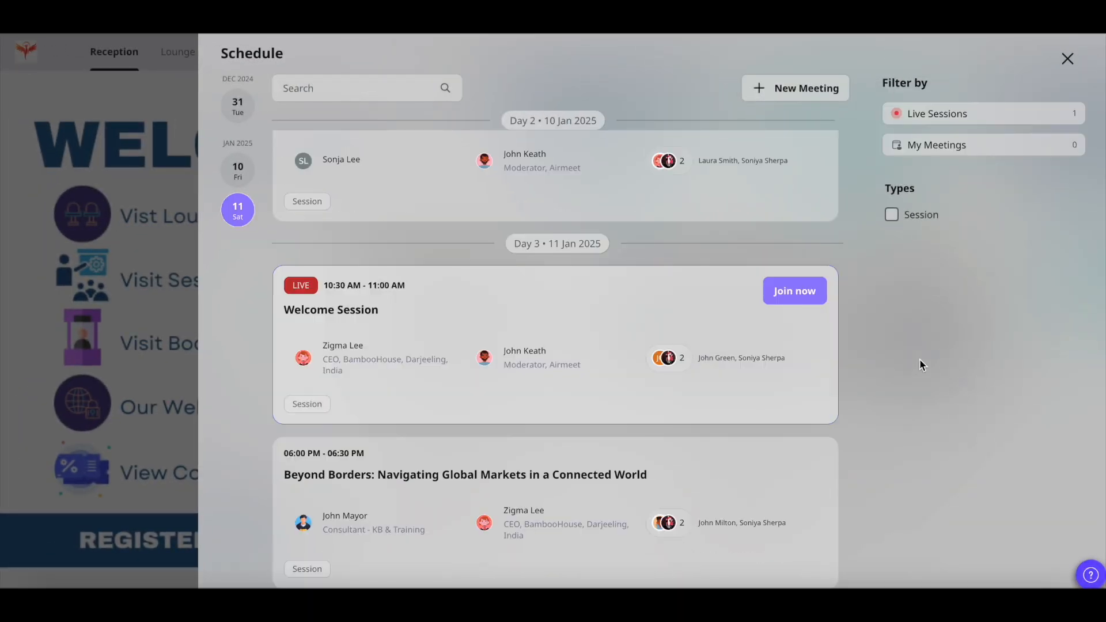
mouse_move(794, 290)
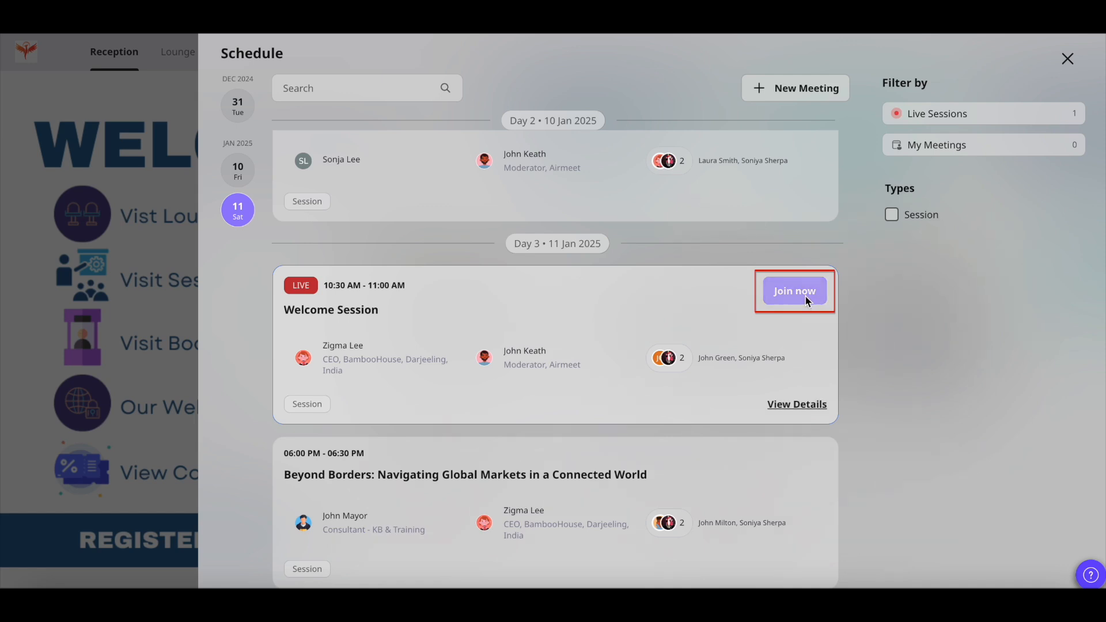
click(794, 291)
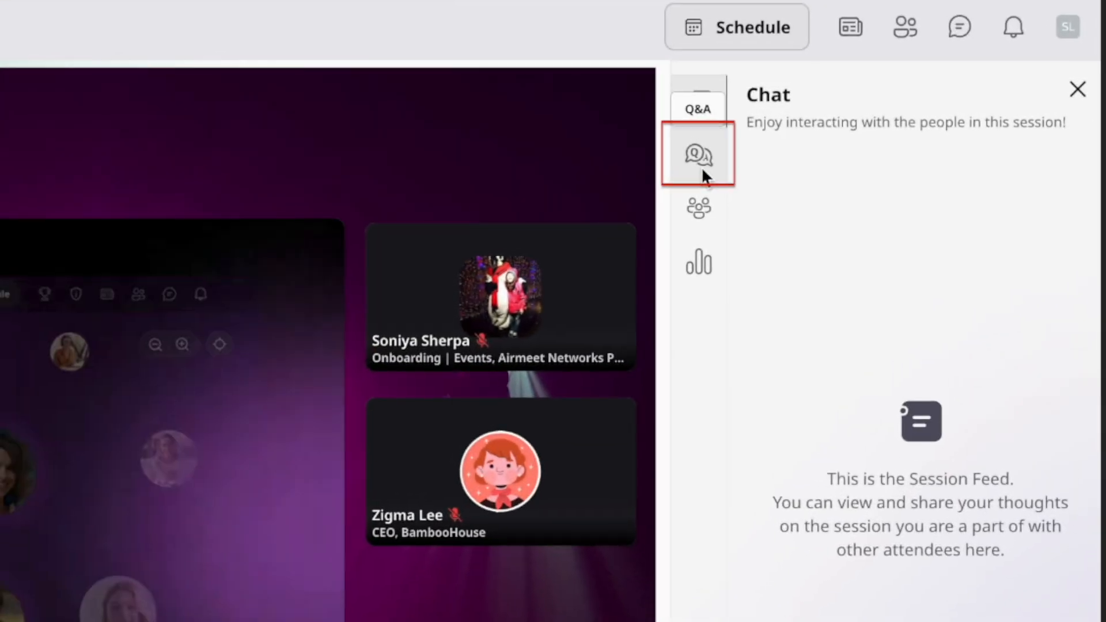
- Post 'What are the pros and cons of AI marketing?' to the session Q&A
click(697, 156)
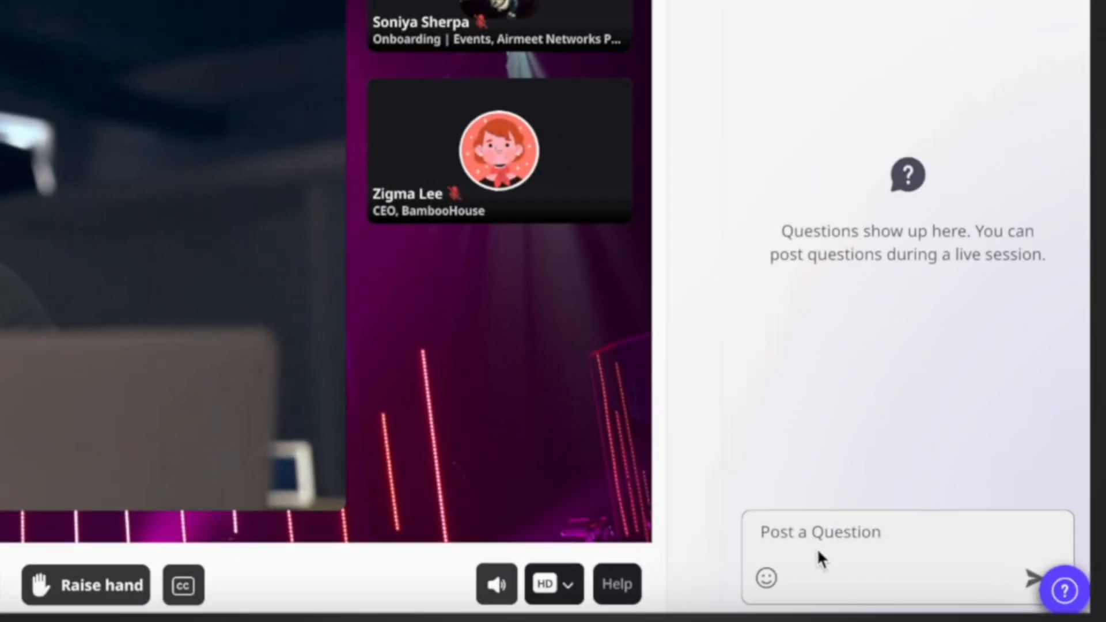
text(What are the pros and cons of AI marketing?)
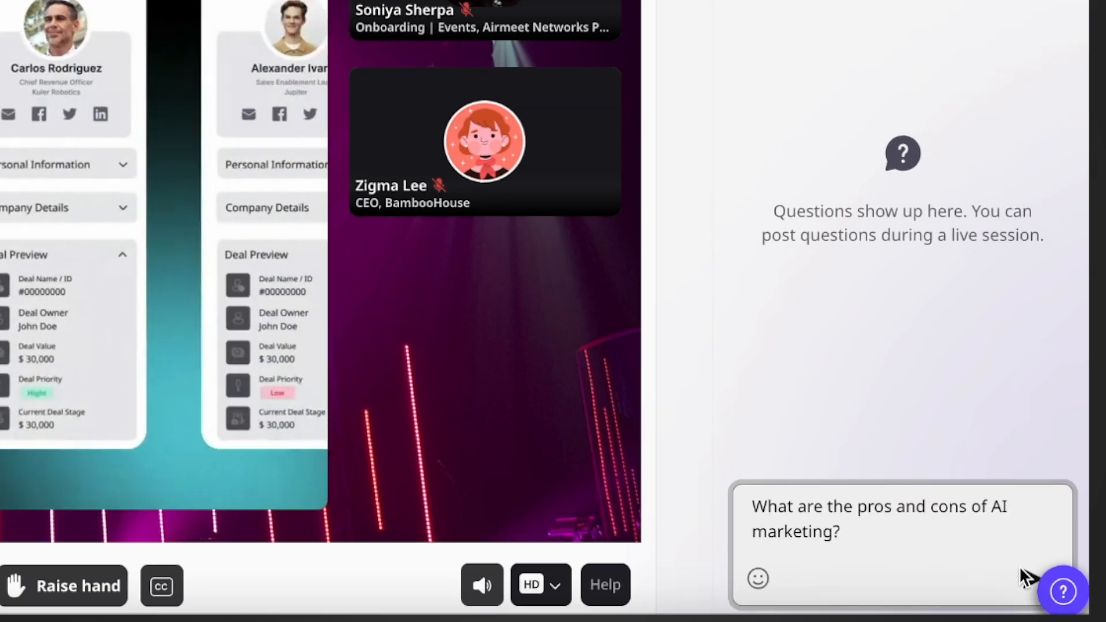
click(1071, 568)
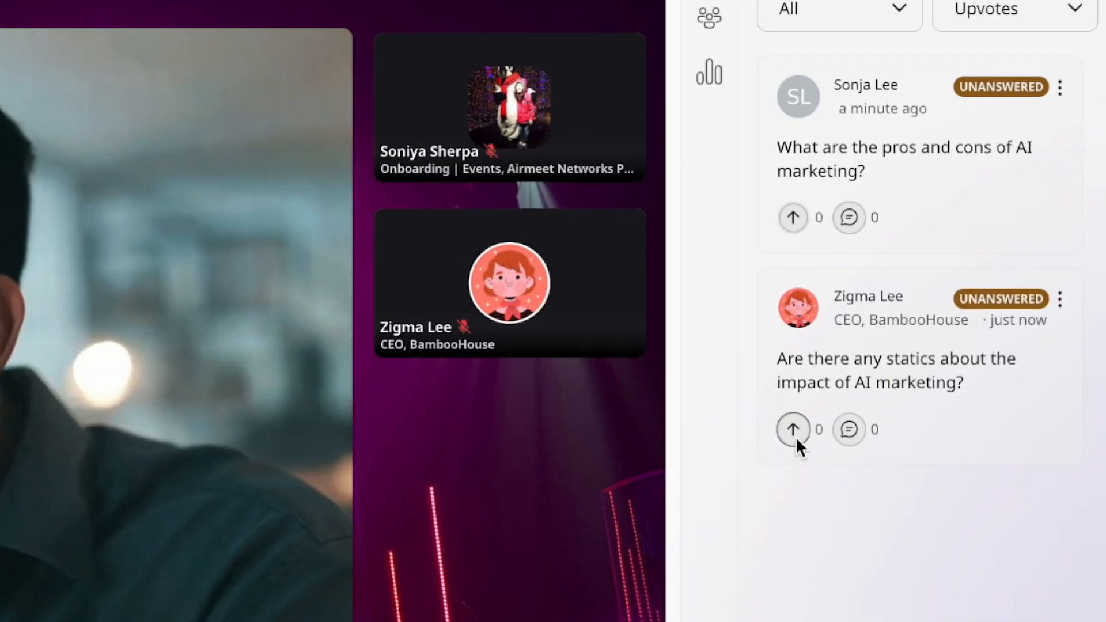
click(793, 430)
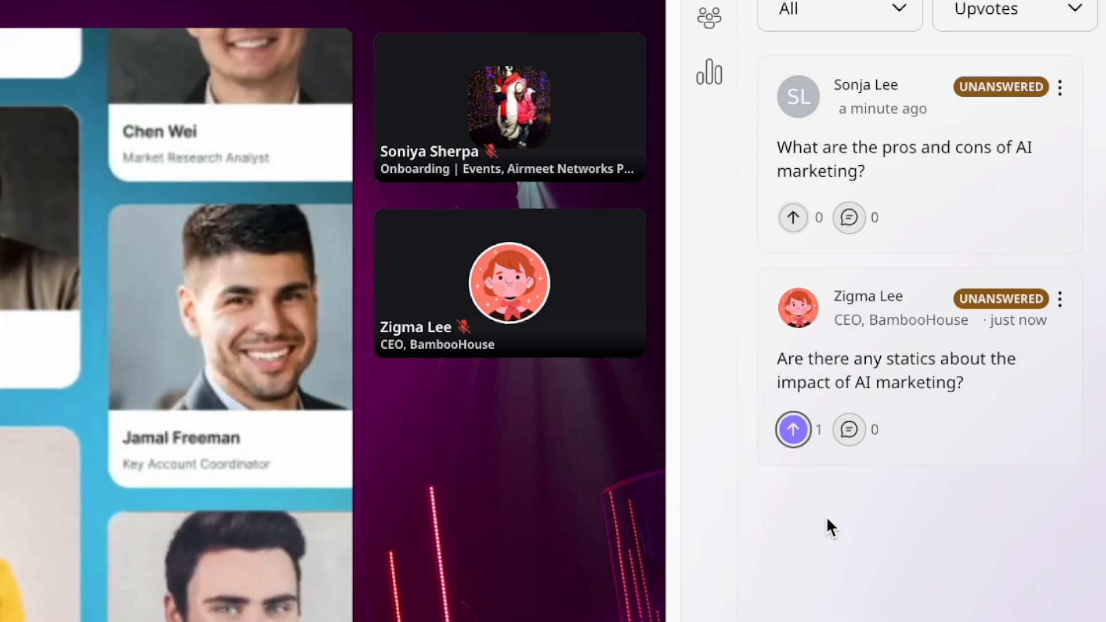
mouse_move(849, 430)
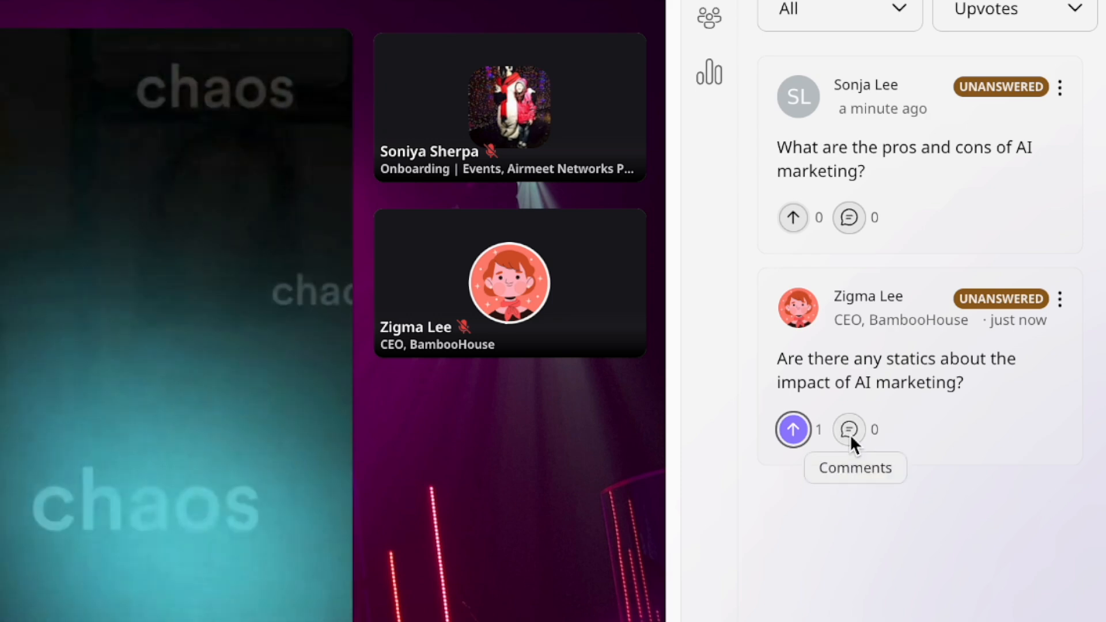
click(849, 430)
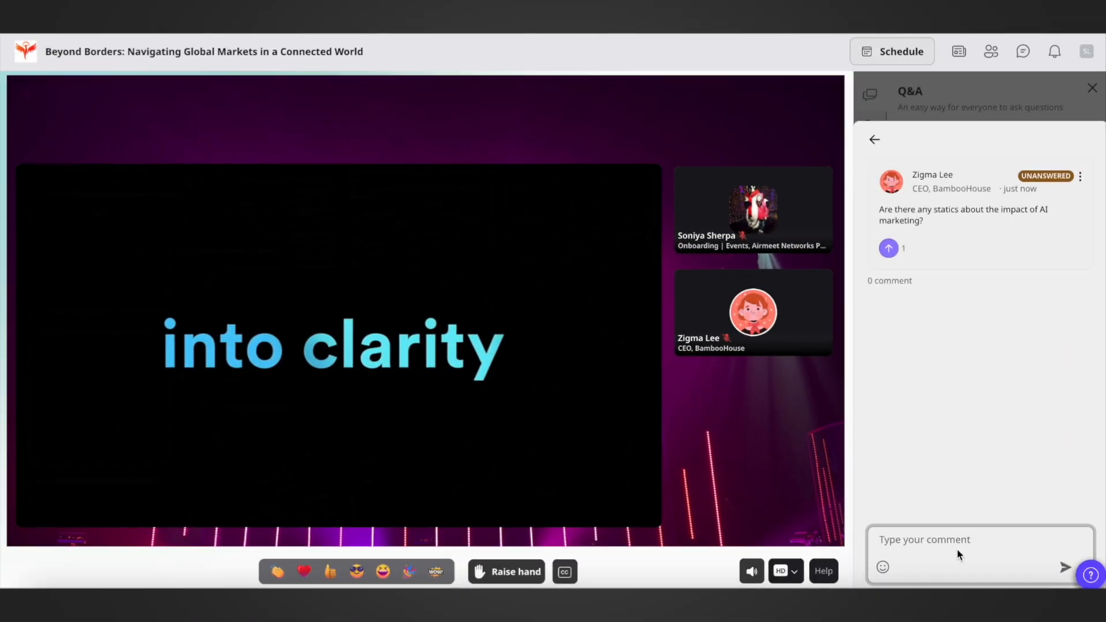
text(Plus 1)
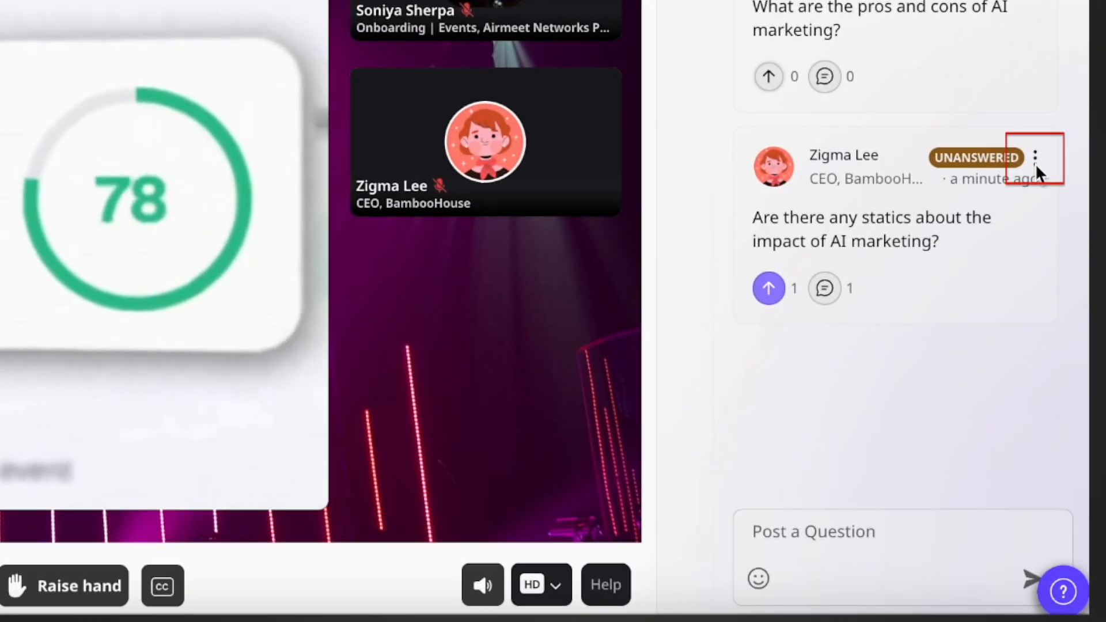
click(1035, 158)
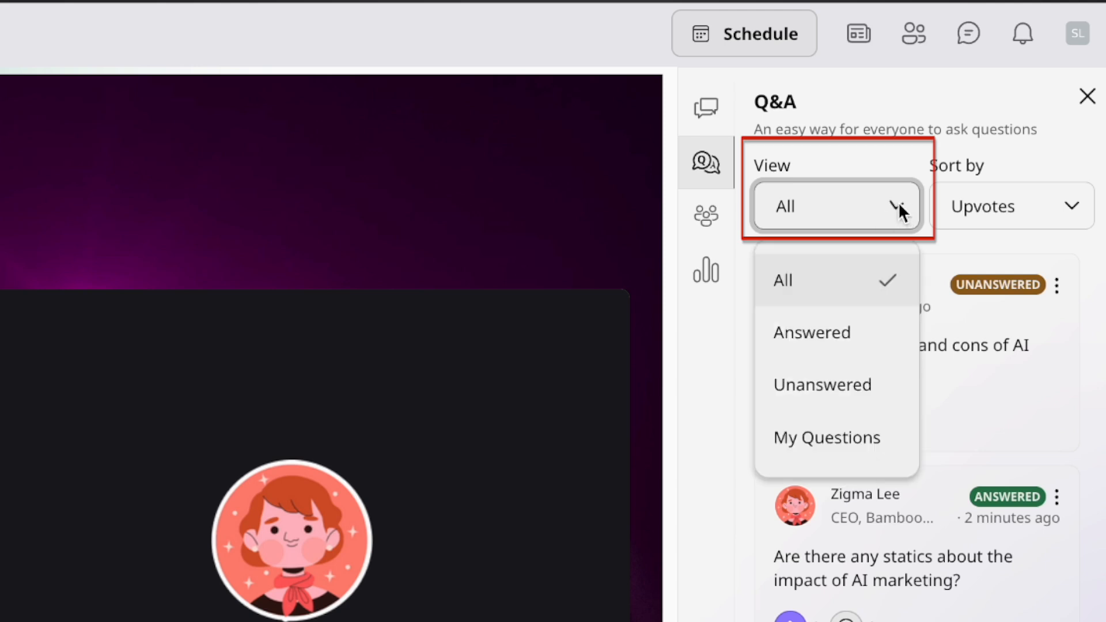
mouse_move(845, 362)
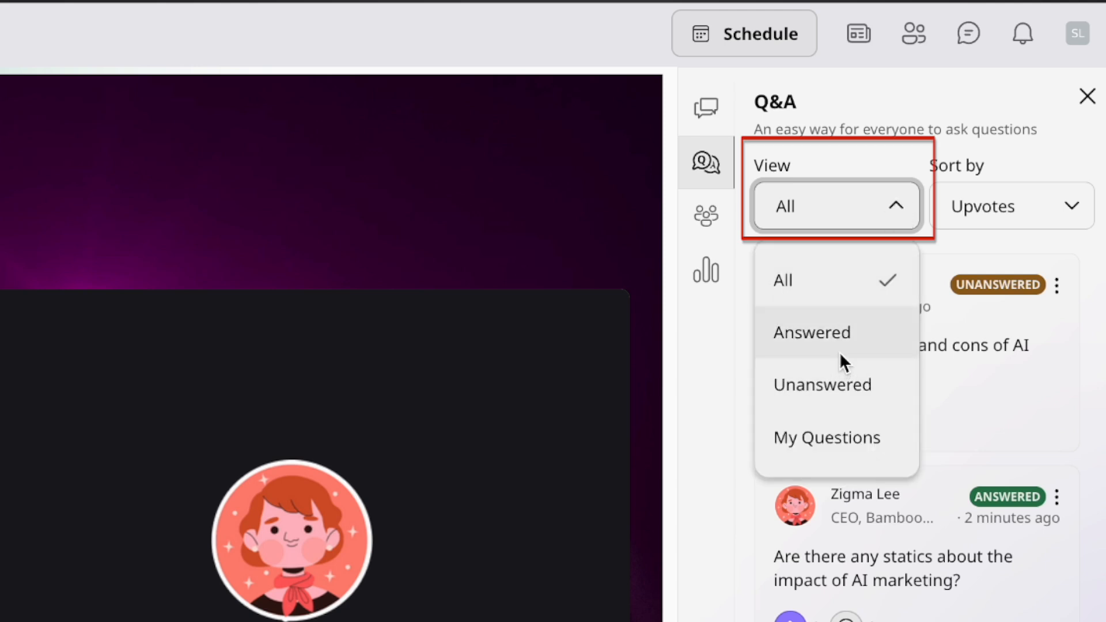
mouse_move(845, 458)
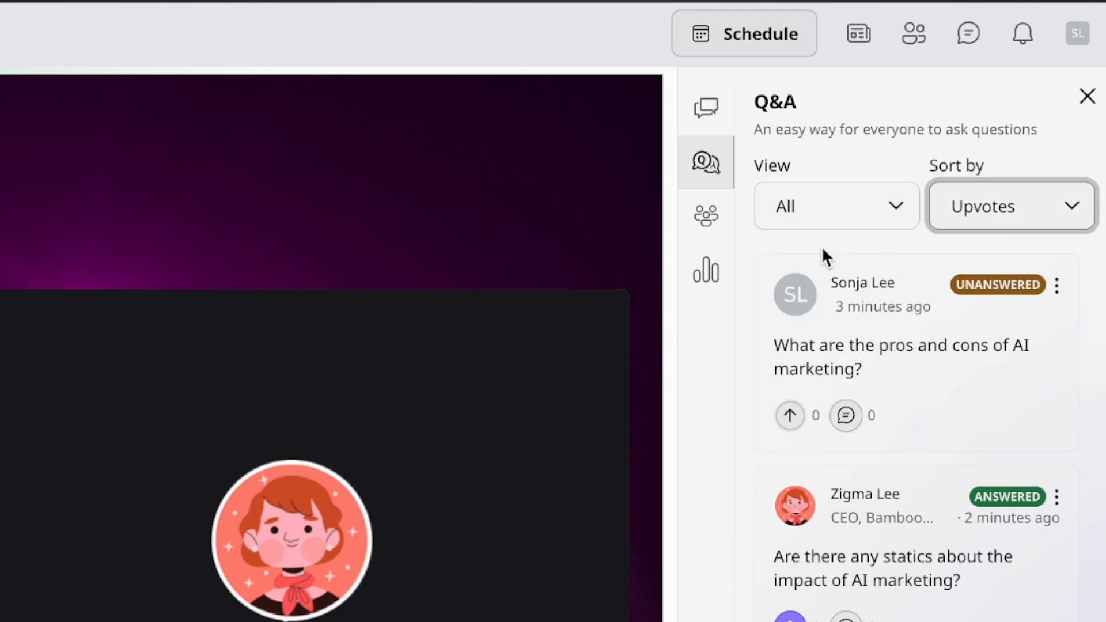
click(1011, 205)
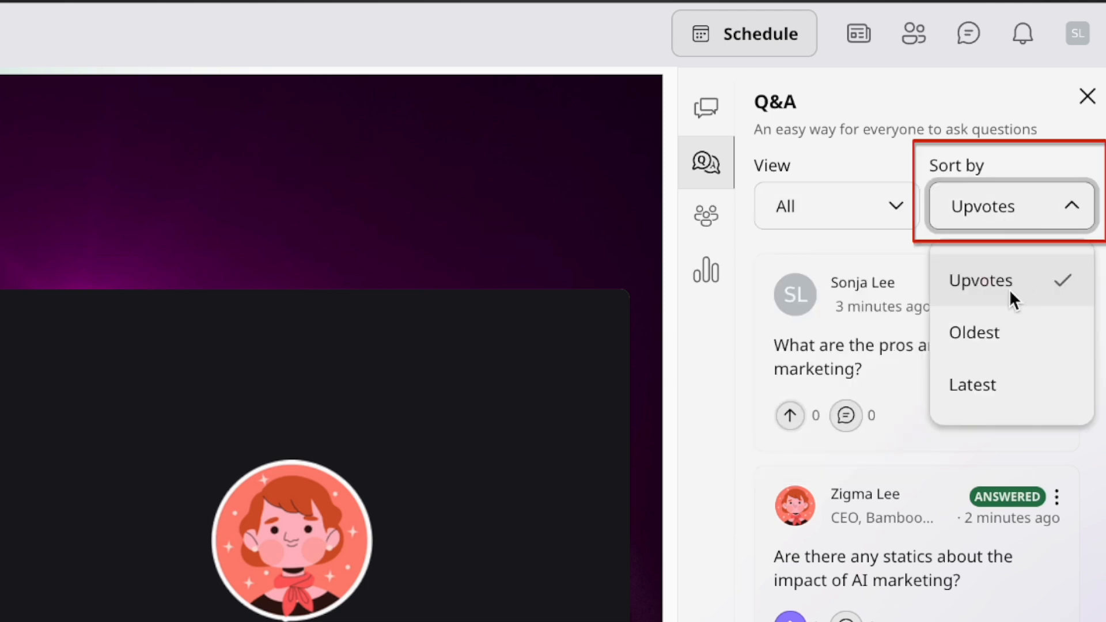
mouse_move(1010, 385)
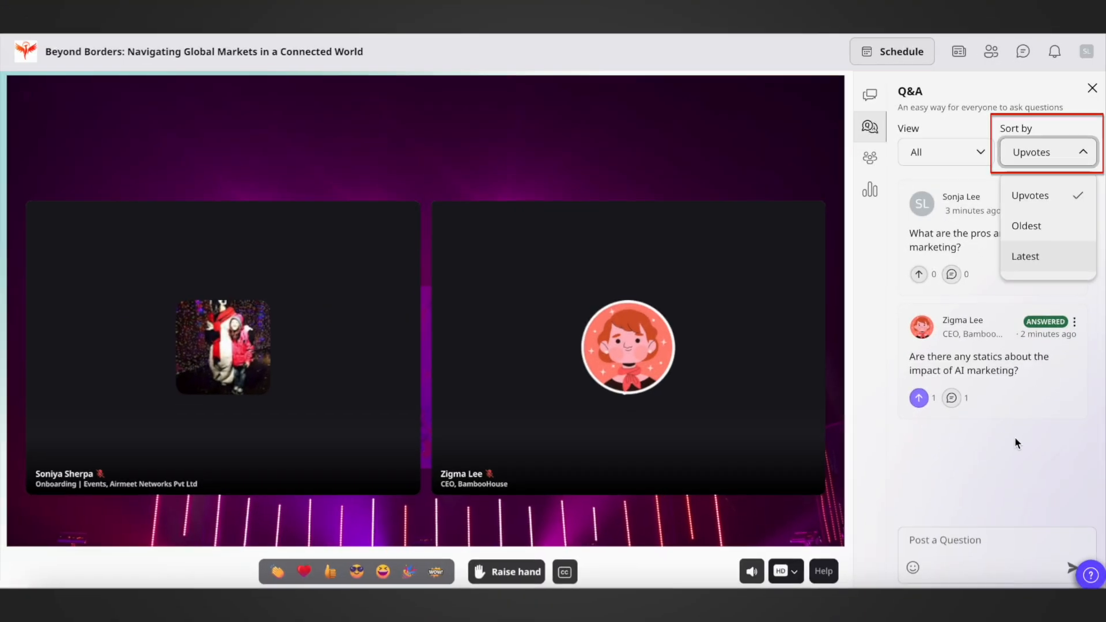
click(913, 569)
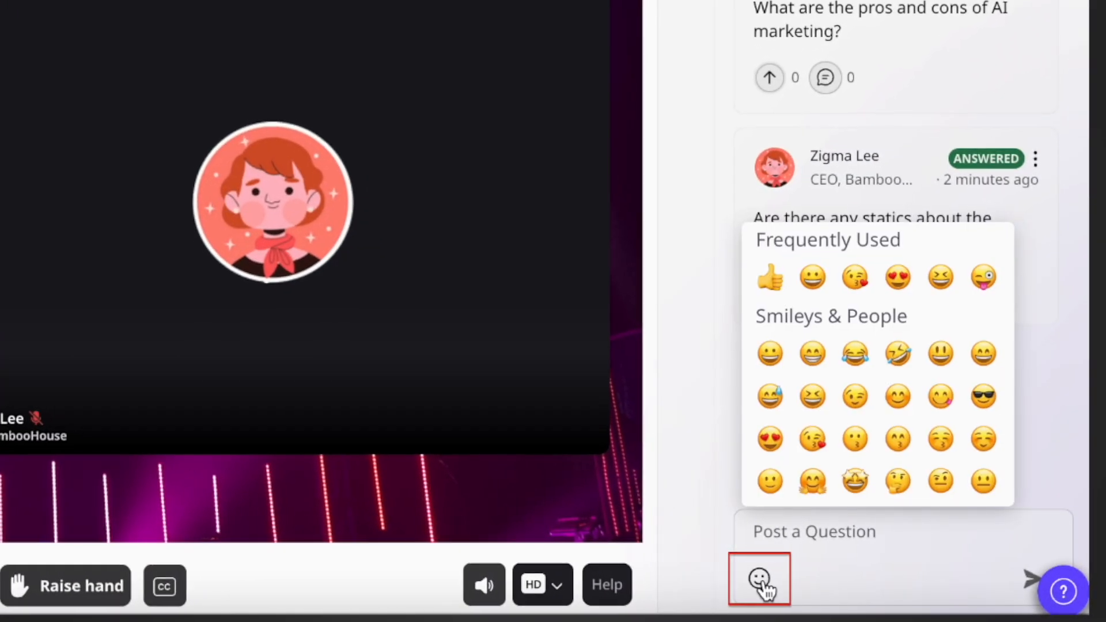
click(759, 579)
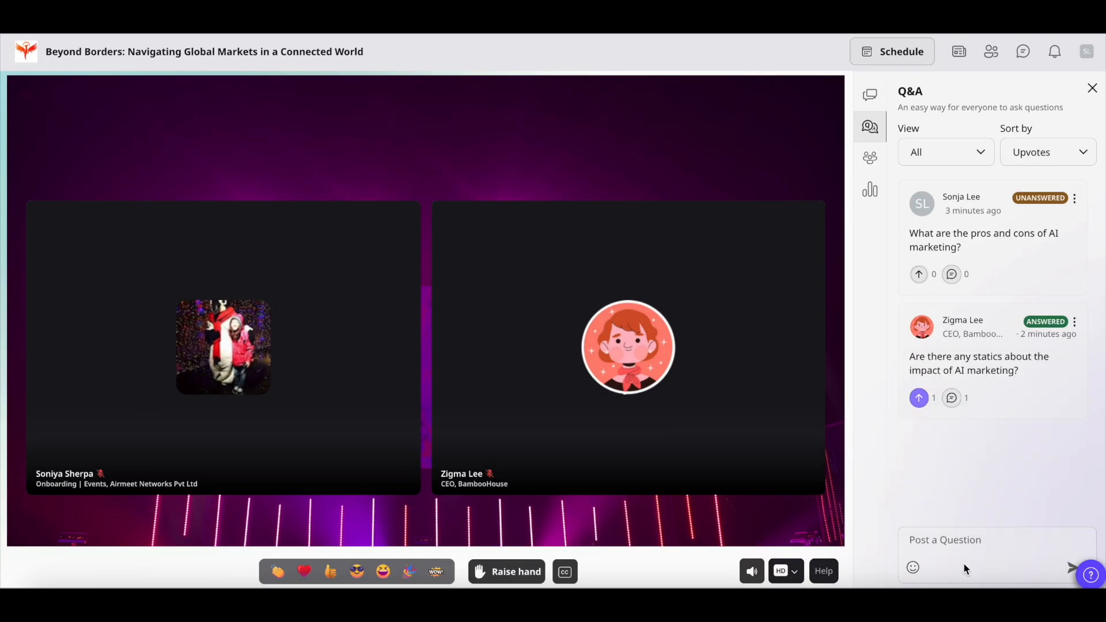